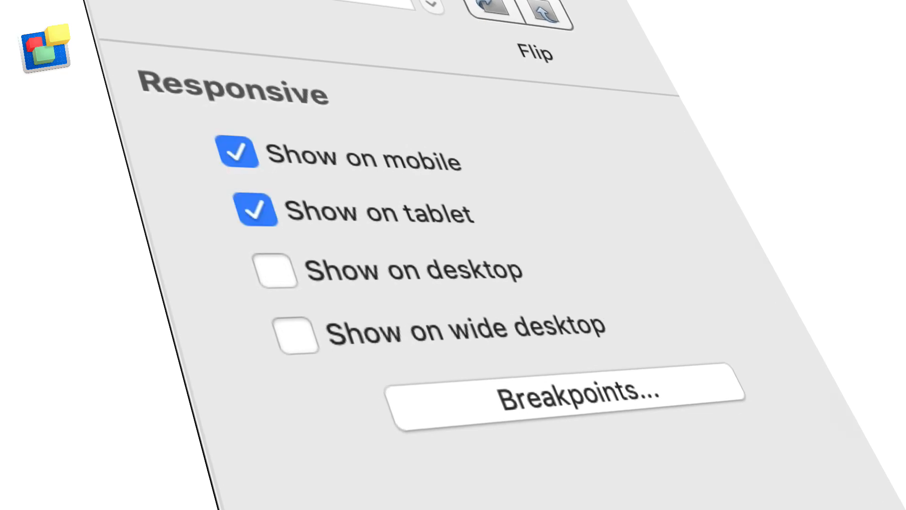
Tick Show on desktop so the content widget also appears on desktop screens
left_click(276, 272)
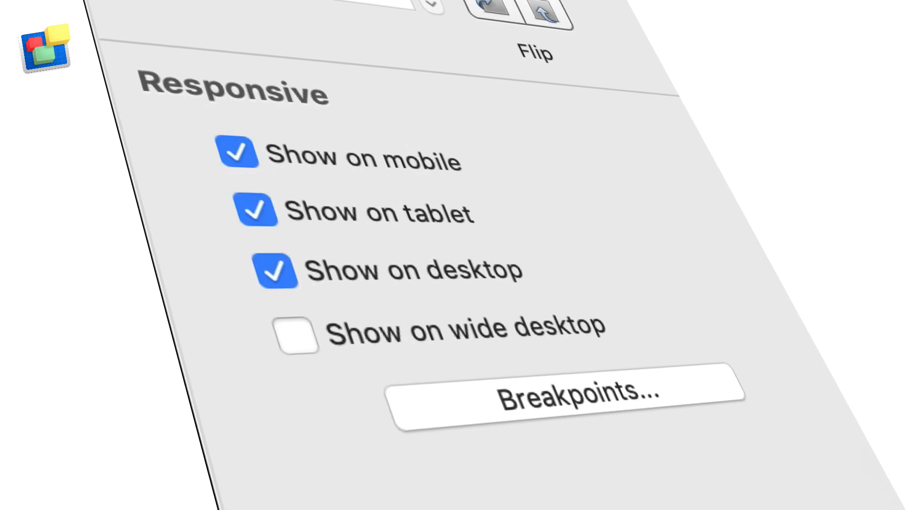
left_click(296, 336)
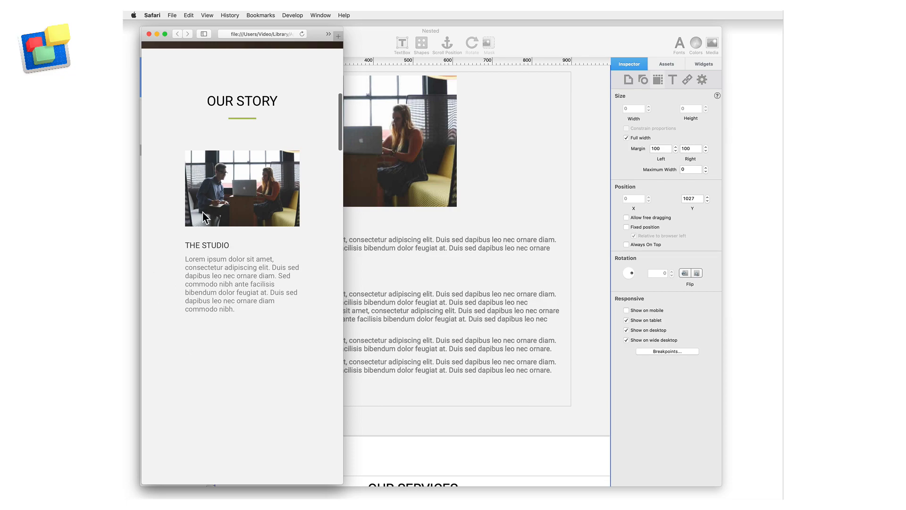
Scroll the phone-width Safari preview to the Our Story section showing The Studio block
scroll("down", 3)
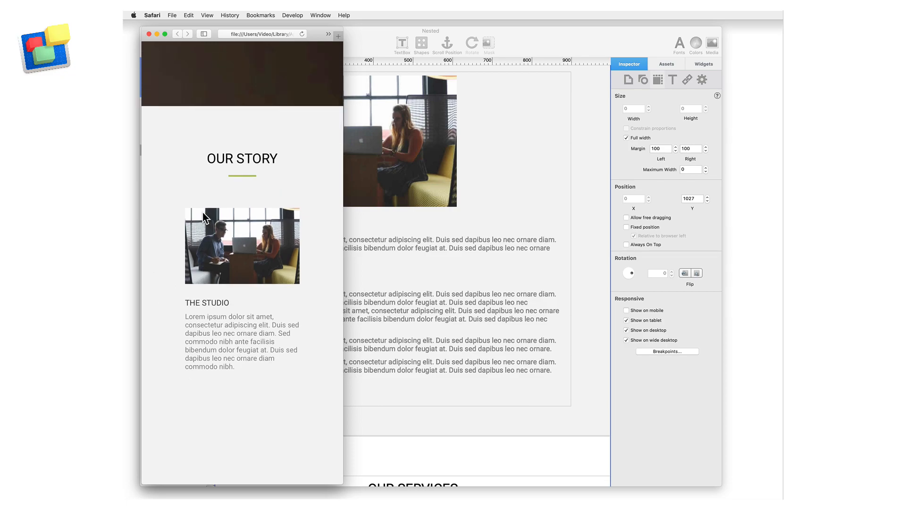
mouse_move(380, 227)
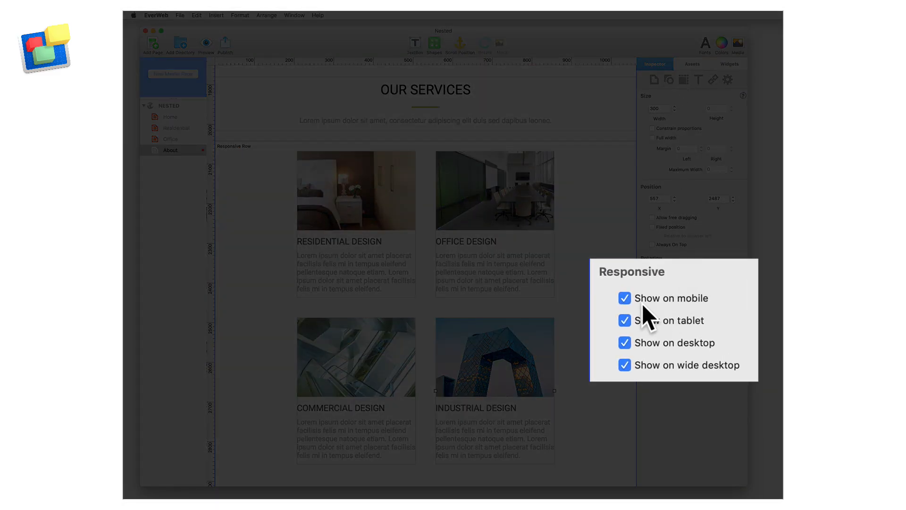
Untick Show on mobile for the Industrial Design card and turn off Window > Show Hidden Objects
left_click(624, 298)
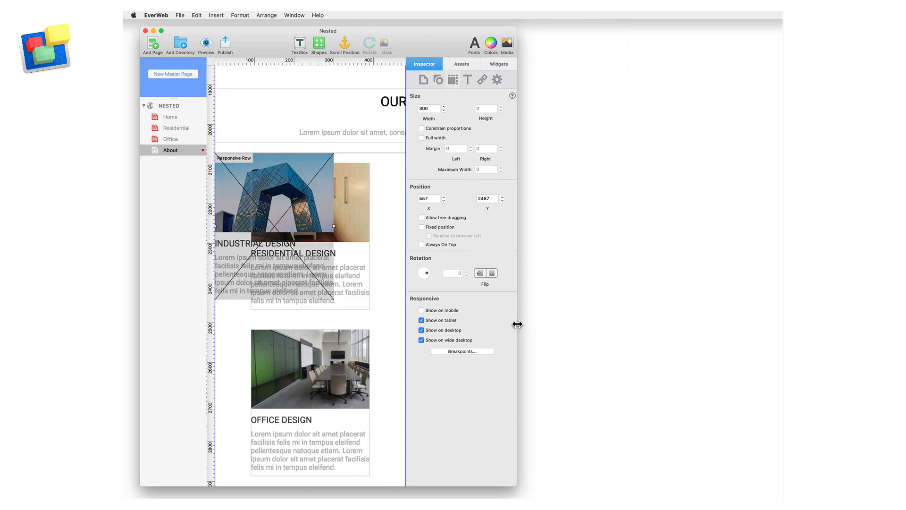
mouse_move(392, 334)
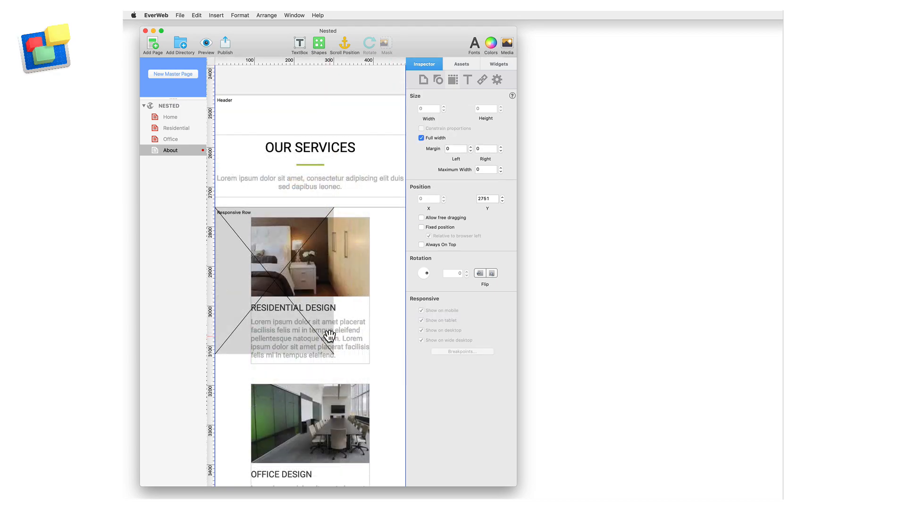
left_click(295, 15)
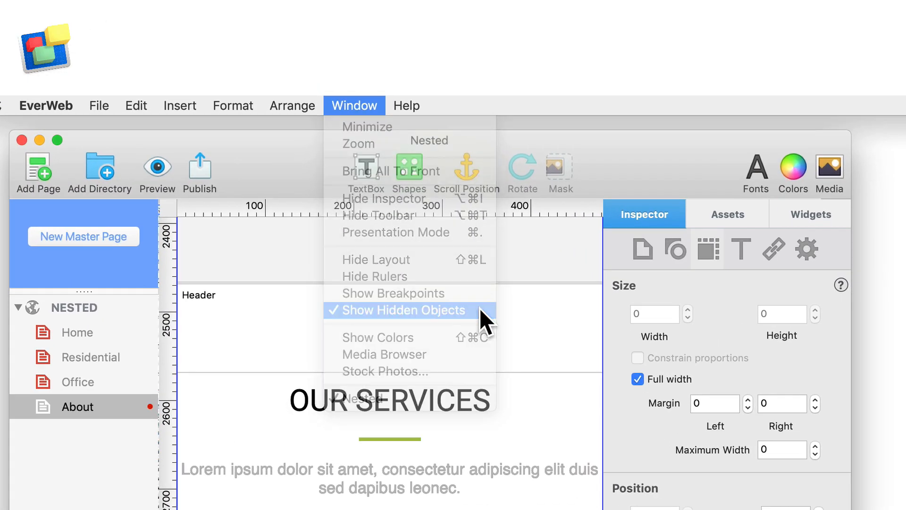
left_click(402, 309)
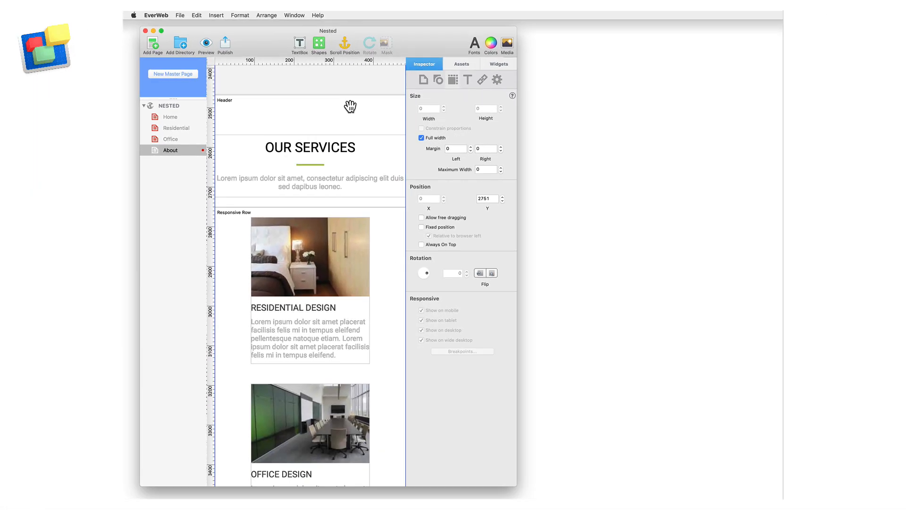
right_click(279, 120)
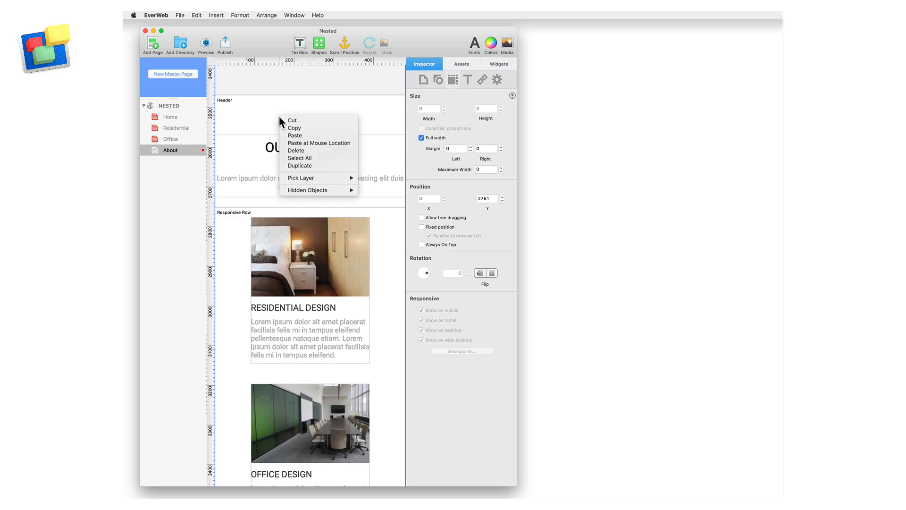
mouse_move(316, 189)
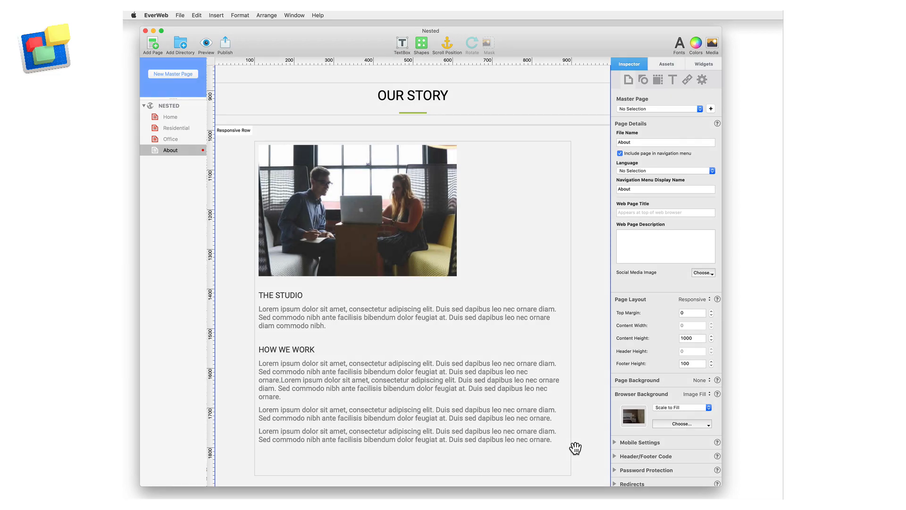
Select the Our Story studio content widget and duplicate it from its context menu
left_click(300, 305)
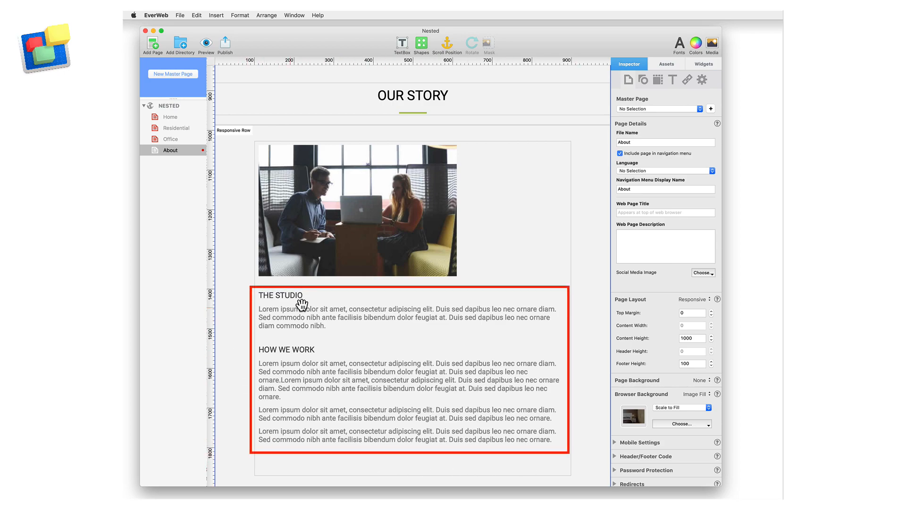
mouse_move(566, 455)
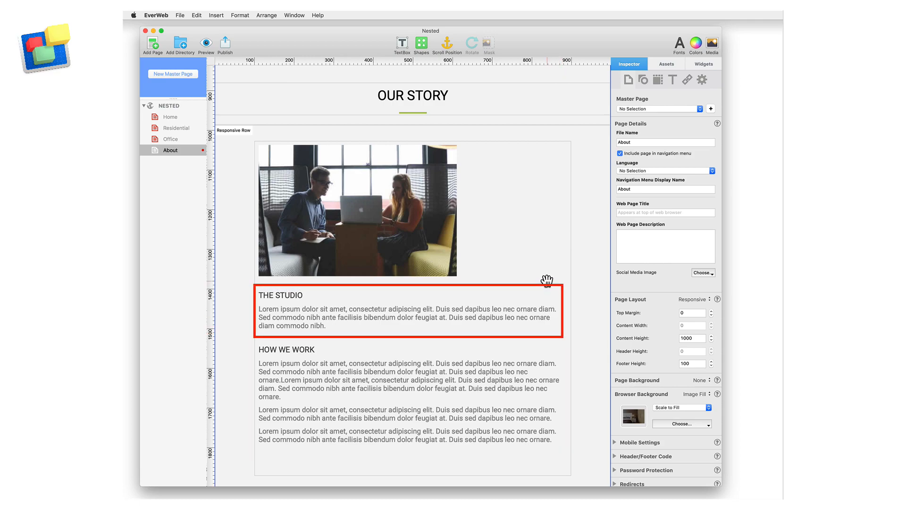
right_click(547, 286)
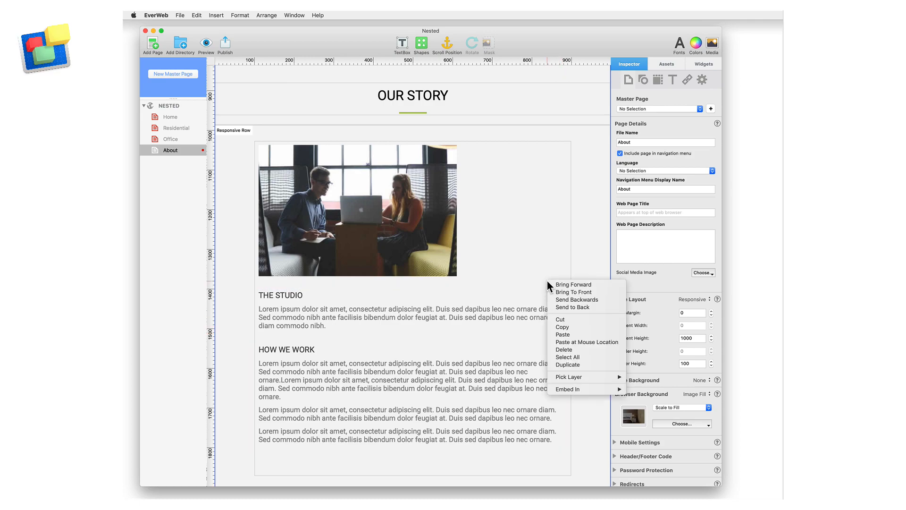
mouse_move(585, 364)
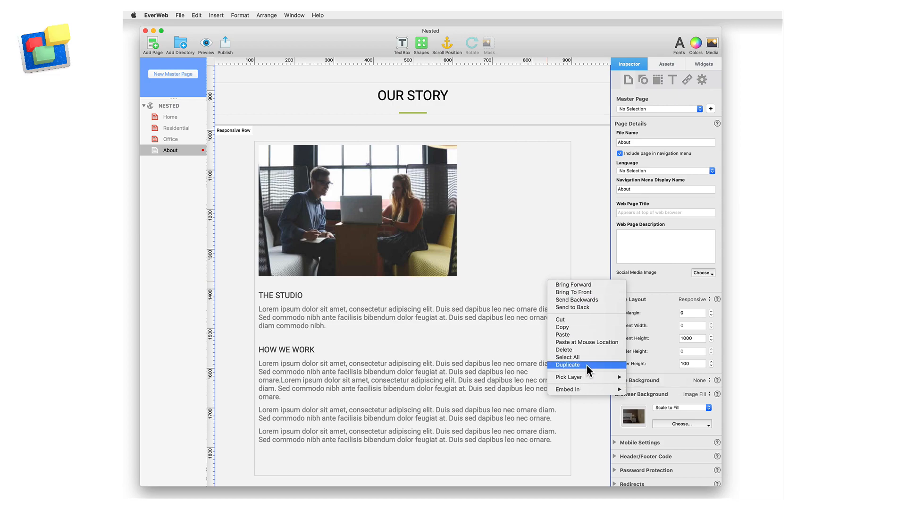
left_click(568, 364)
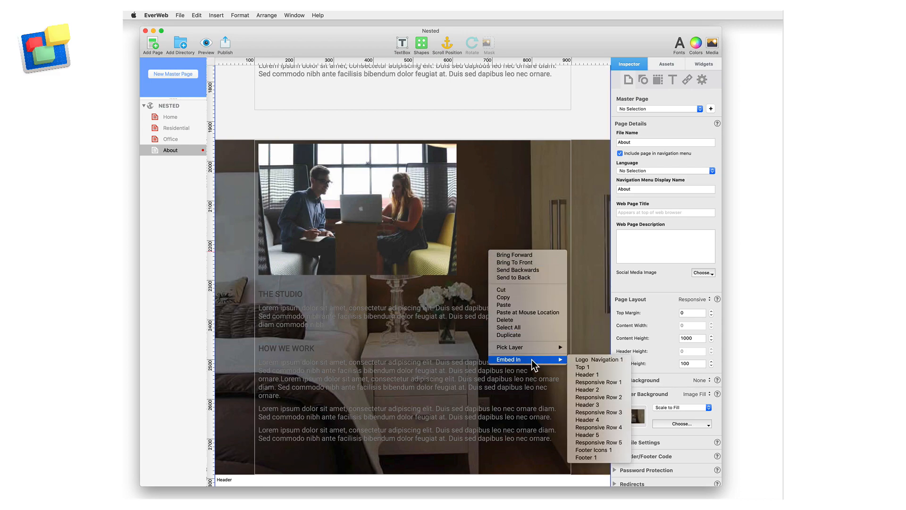
mouse_move(598, 382)
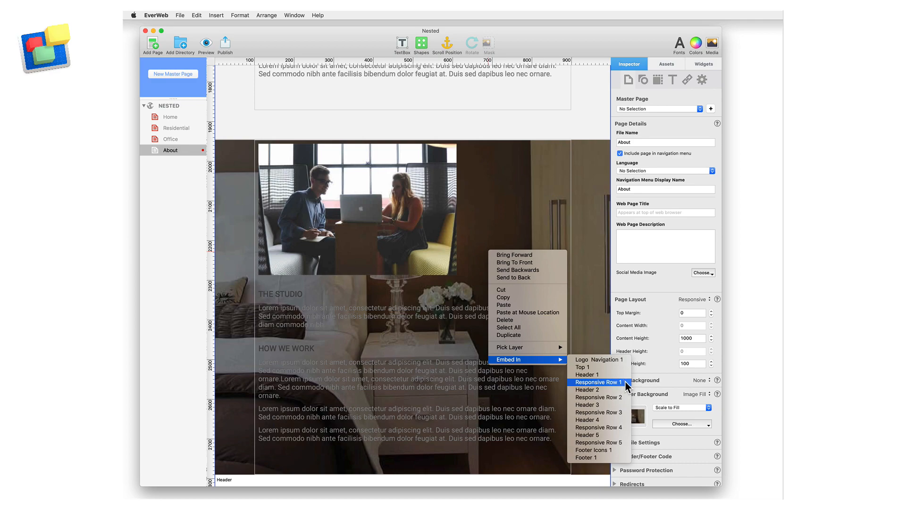
Embed the copy in Responsive Row 1, then untick Show on mobile for the original widget in Metrics
left_click(596, 382)
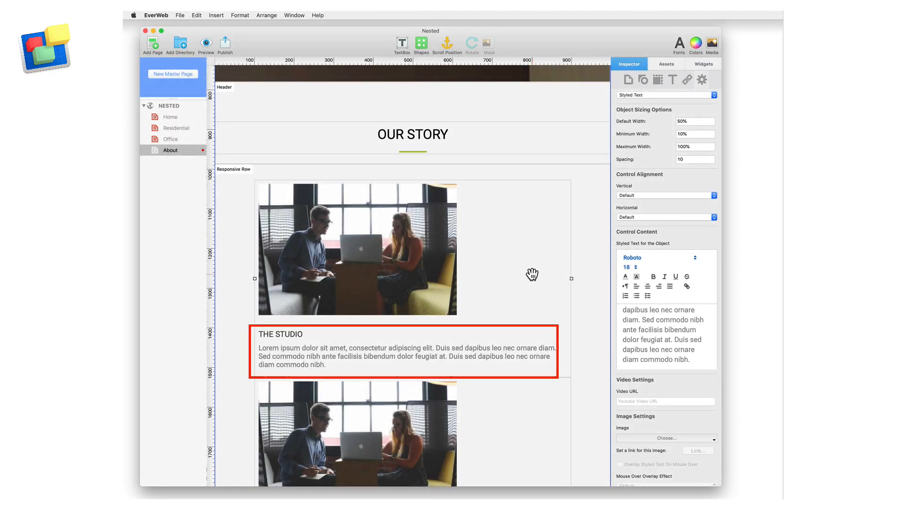
left_click(658, 79)
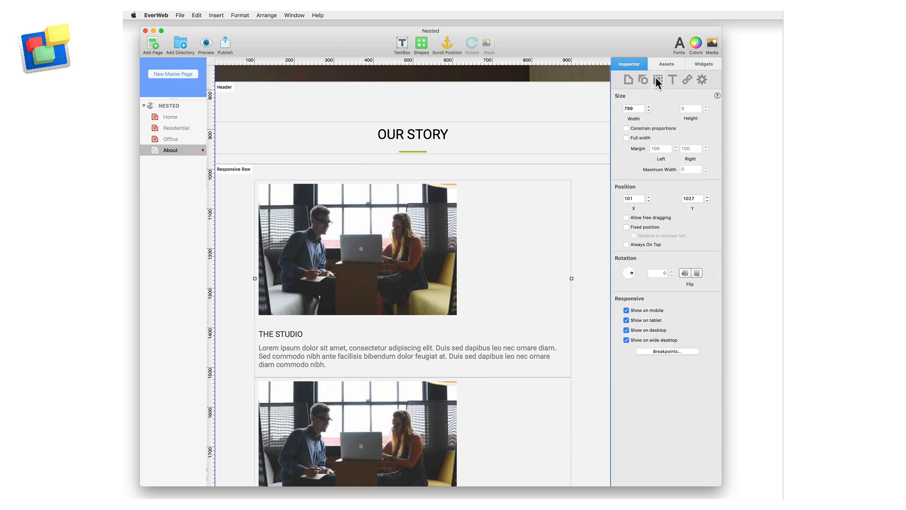
left_click(627, 137)
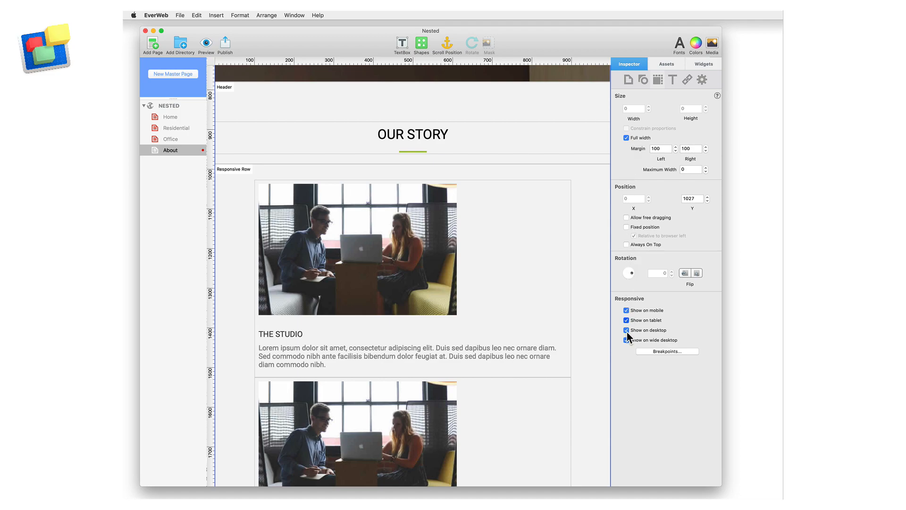
left_click(626, 320)
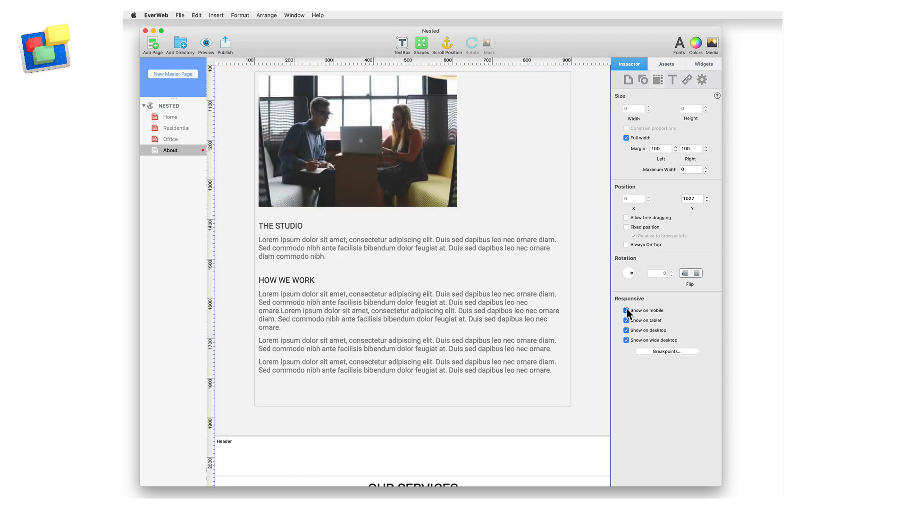
left_click(626, 311)
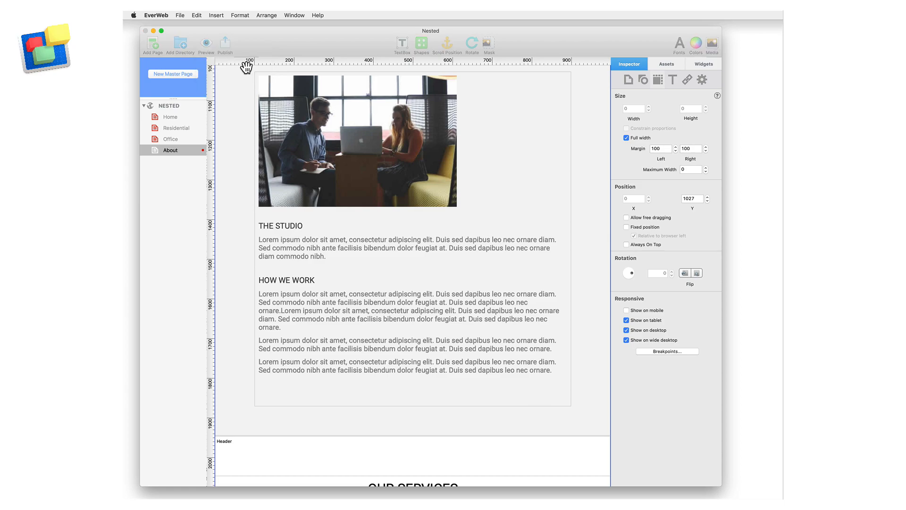